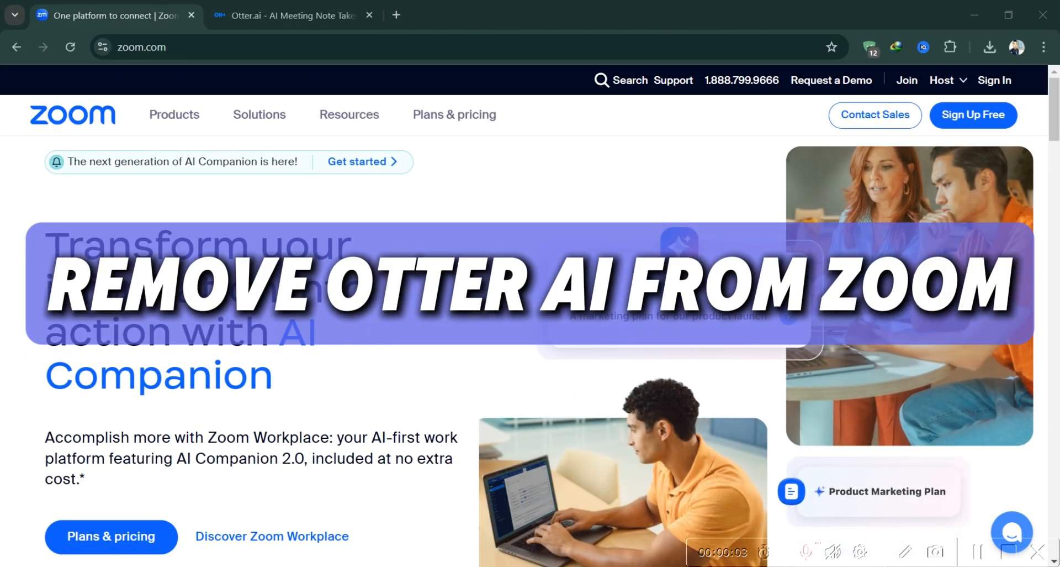
# Step: Switch the browser from the Zoom site to the Otter.ai homepage
pyautogui.click(291, 15)
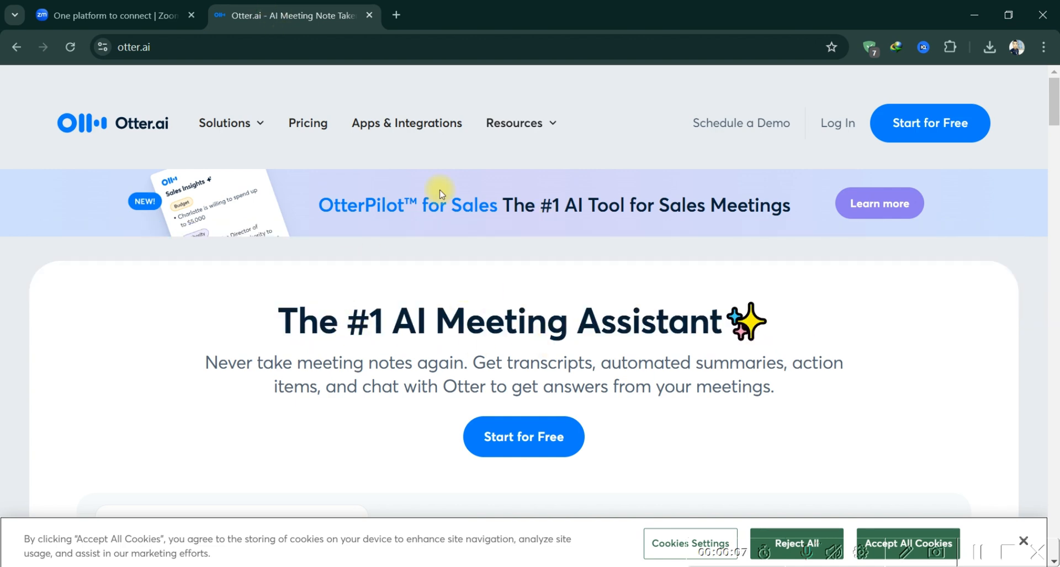
# Step: Sign in to Otter.ai and bring up the account menu from the profile avatar
pyautogui.click(115, 14)
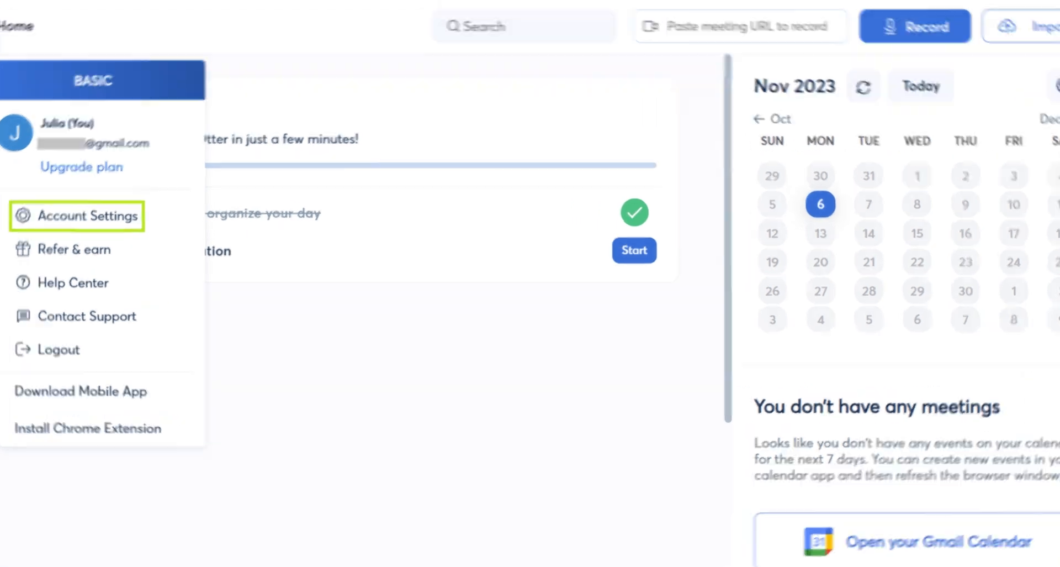
# Step: In Account Settings, turn off OtterPilot auto-join, then go to Apps to disconnect Google calendar
pyautogui.click(86, 216)
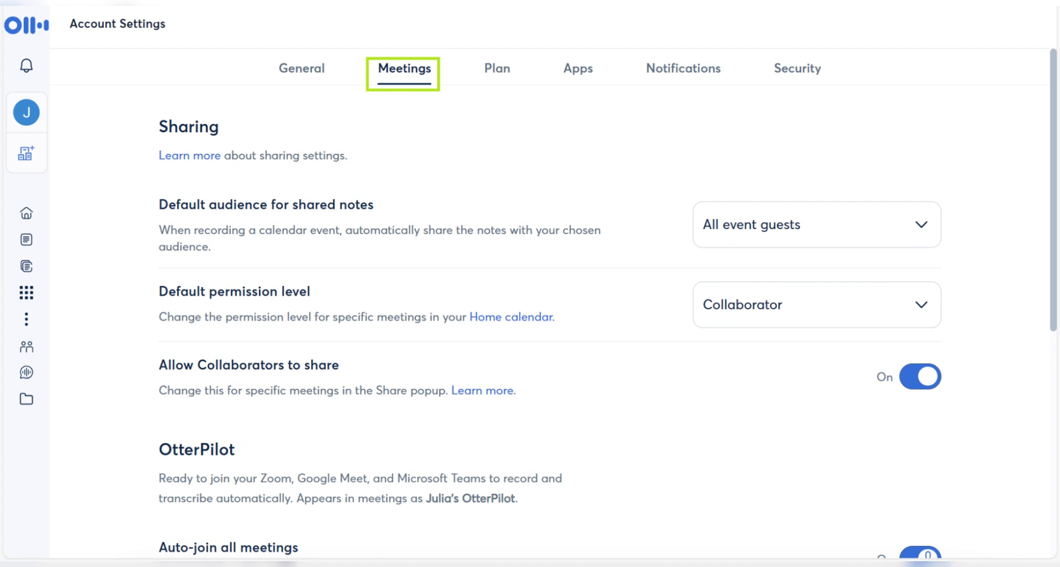
pyautogui.scroll(-3)
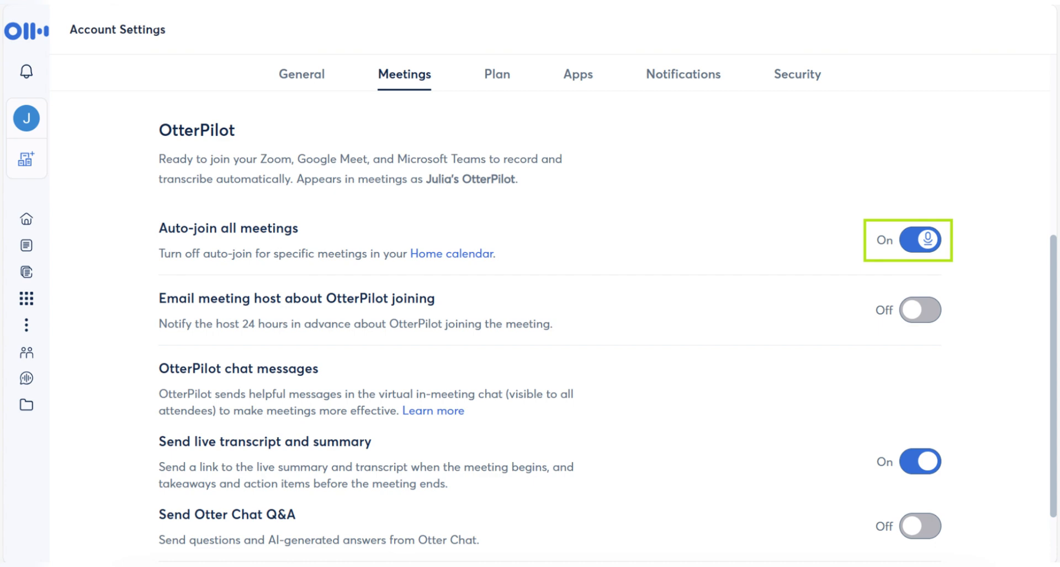
pyautogui.click(577, 74)
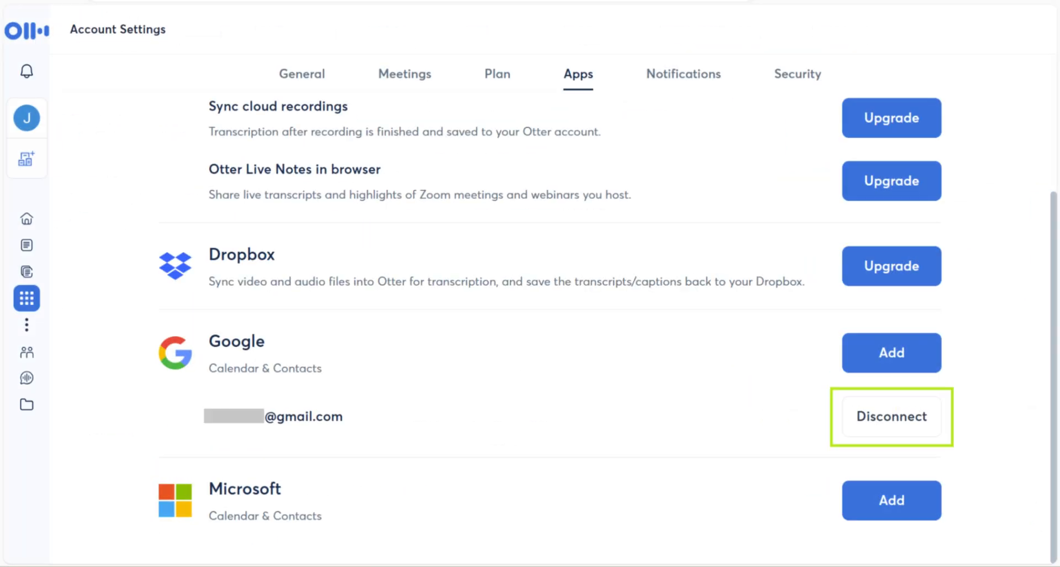